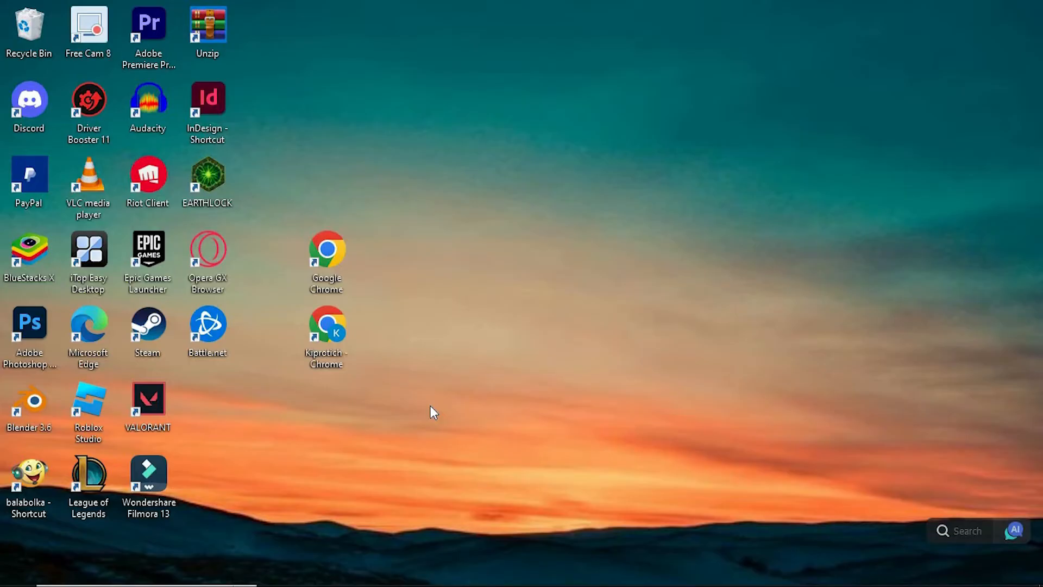
pyautogui.moveTo(433, 412)
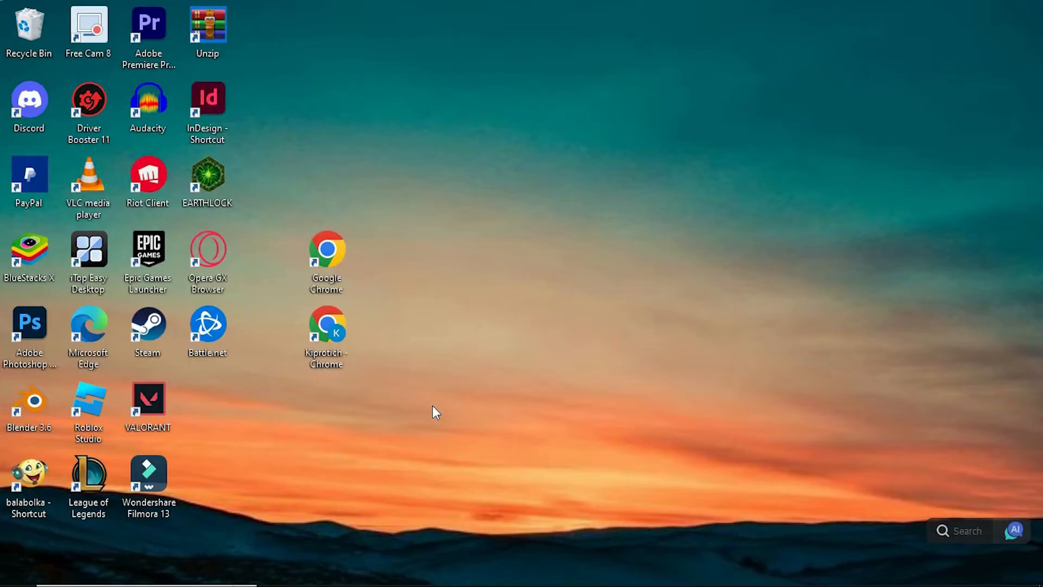
pyautogui.moveTo(439, 411)
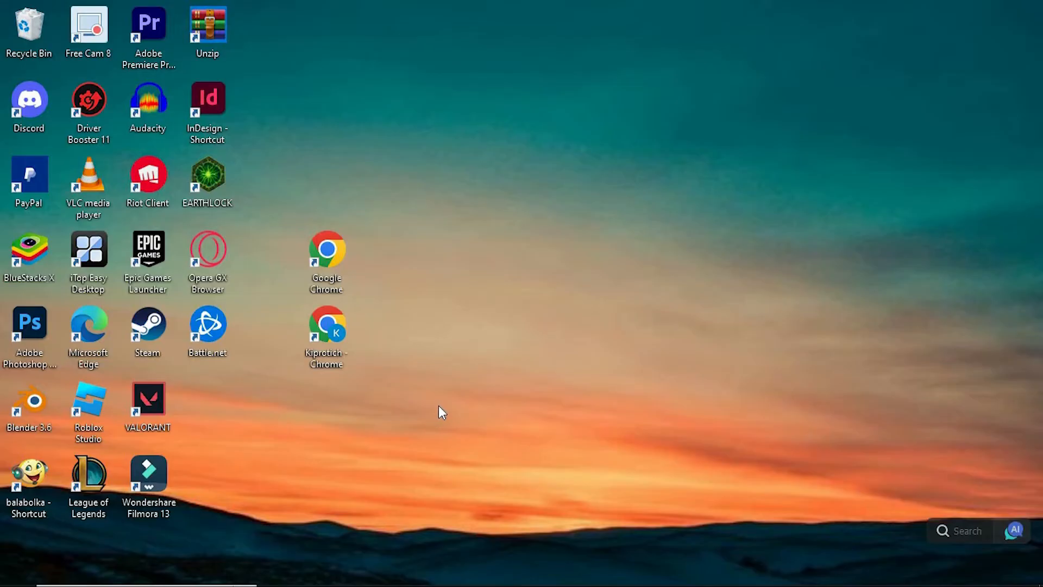
pyautogui.moveTo(371, 428)
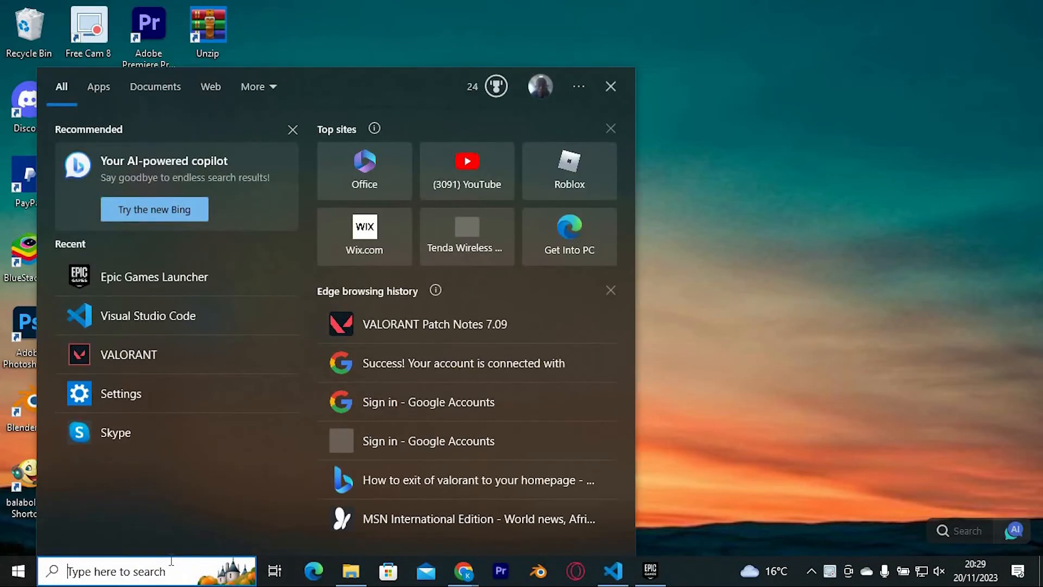
# - Search Windows for 'steam' and launch the Steam app from the results
pyautogui.write('steam')
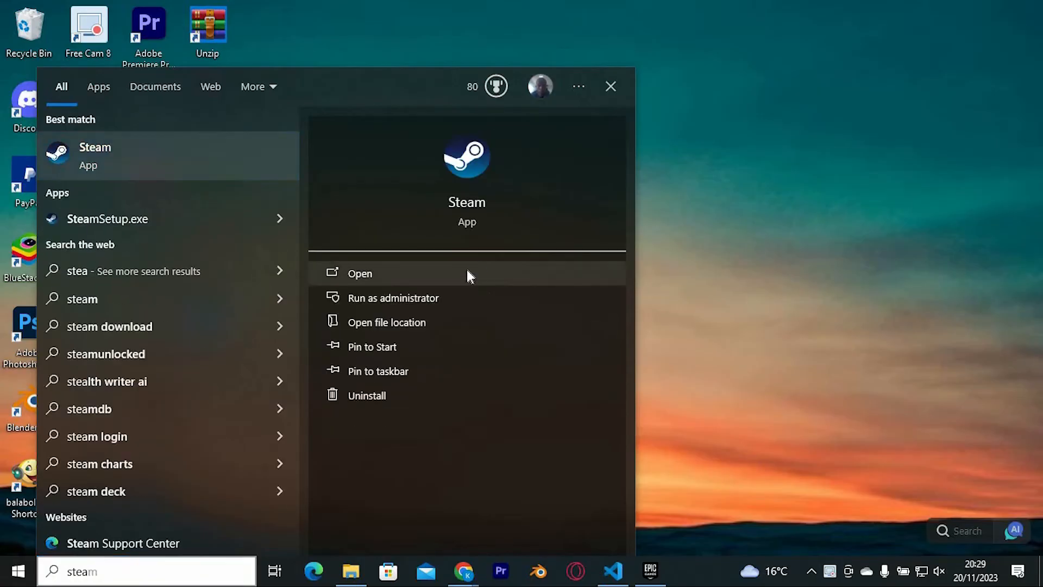
pyautogui.click(360, 274)
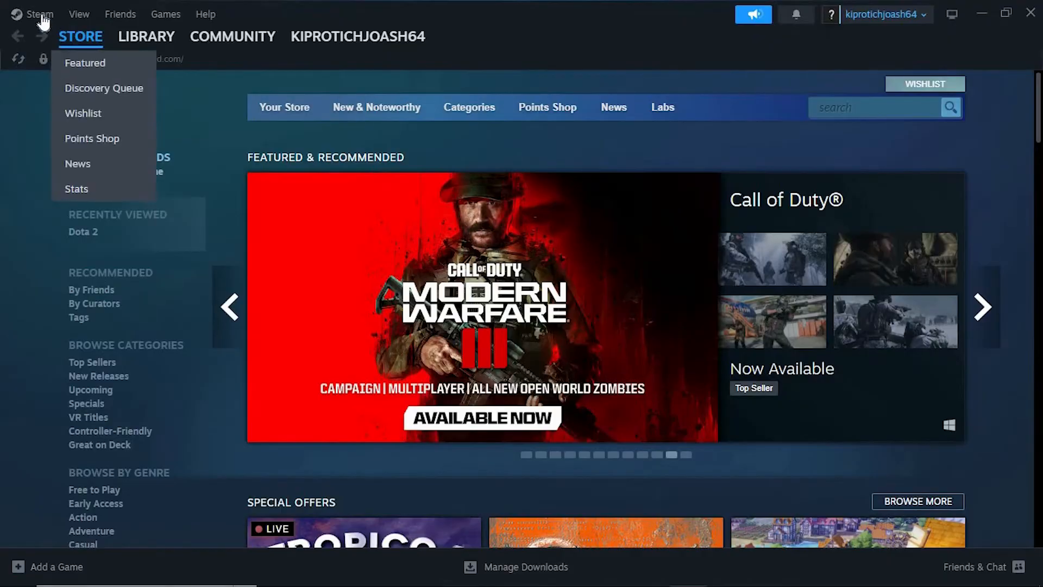
# - Open Steam Settings on the Account page from the Steam menu
pyautogui.click(37, 14)
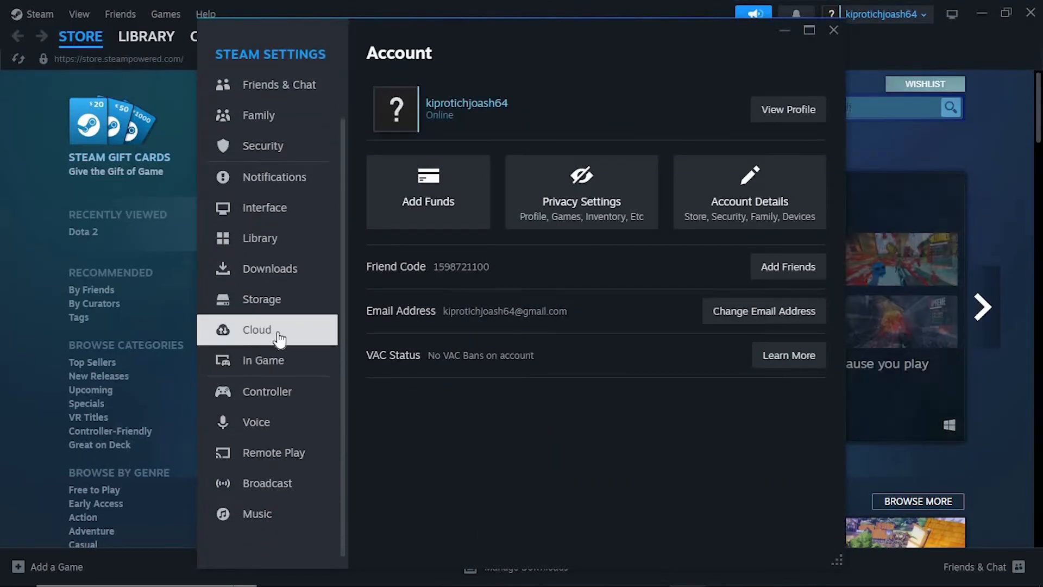
# - Go to the Cloud settings page and toggle Enable Steam Cloud
pyautogui.click(257, 330)
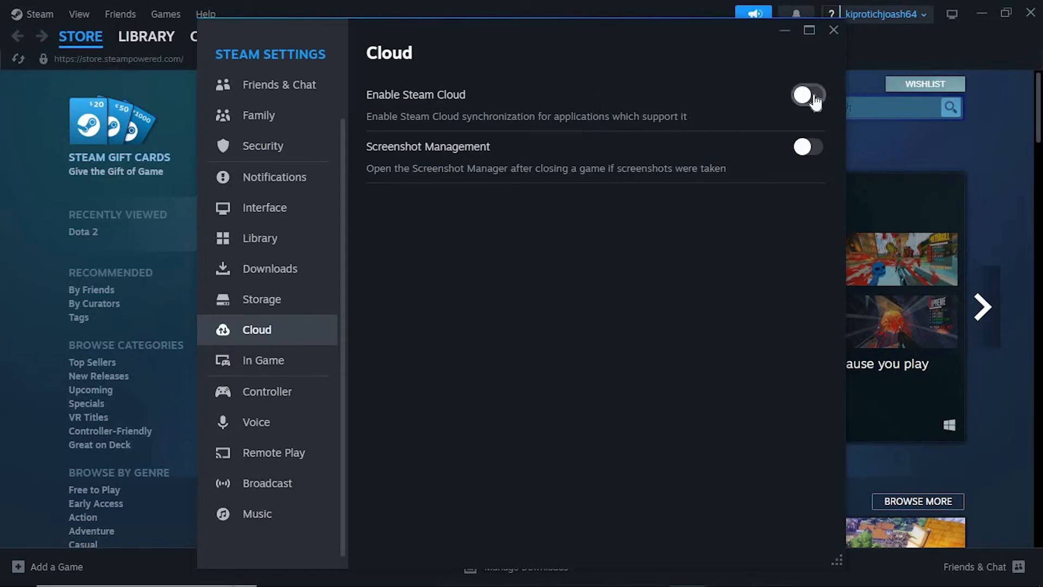
pyautogui.click(807, 95)
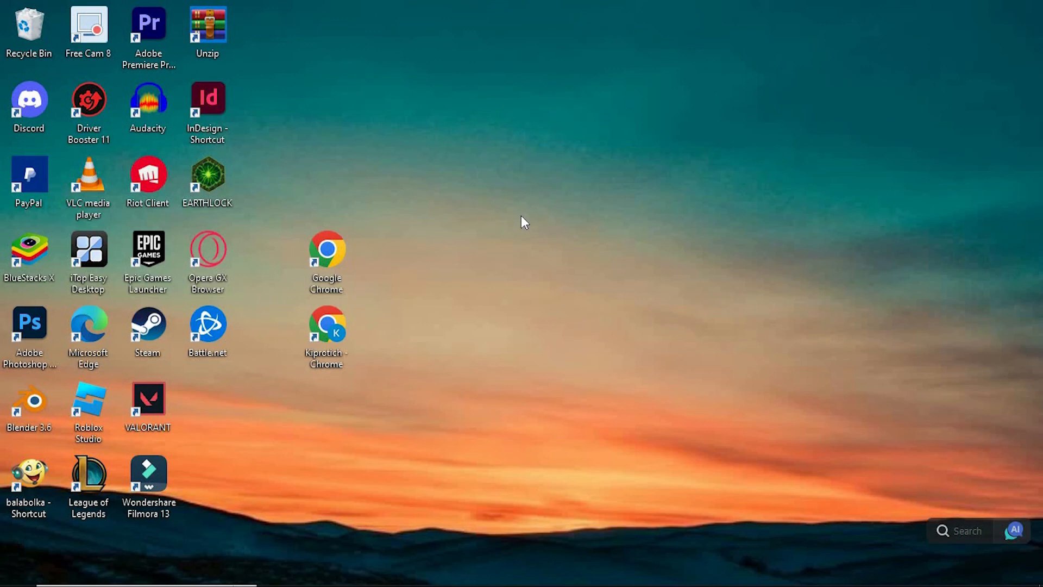
pyautogui.moveTo(525, 222)
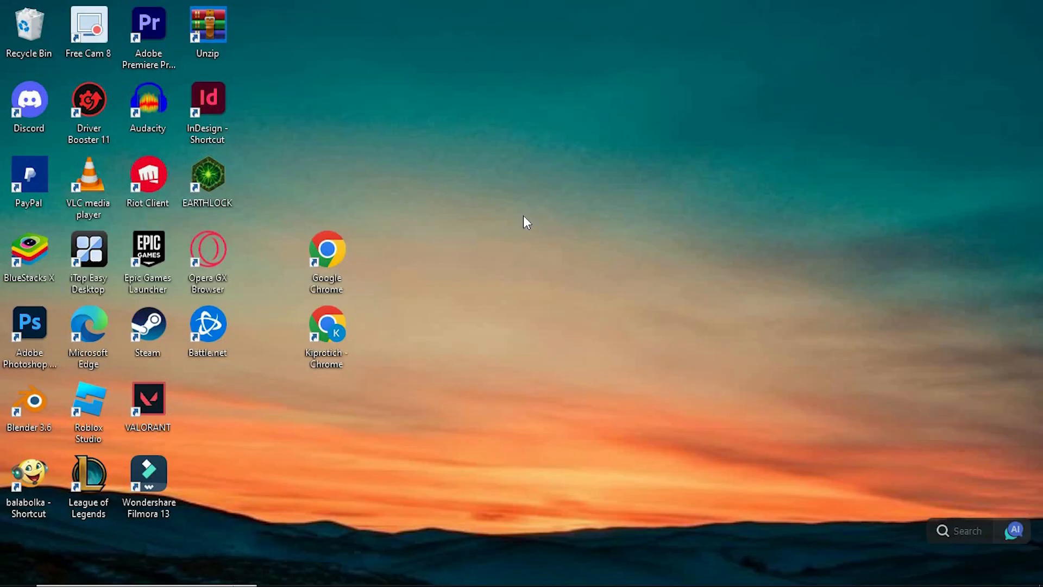